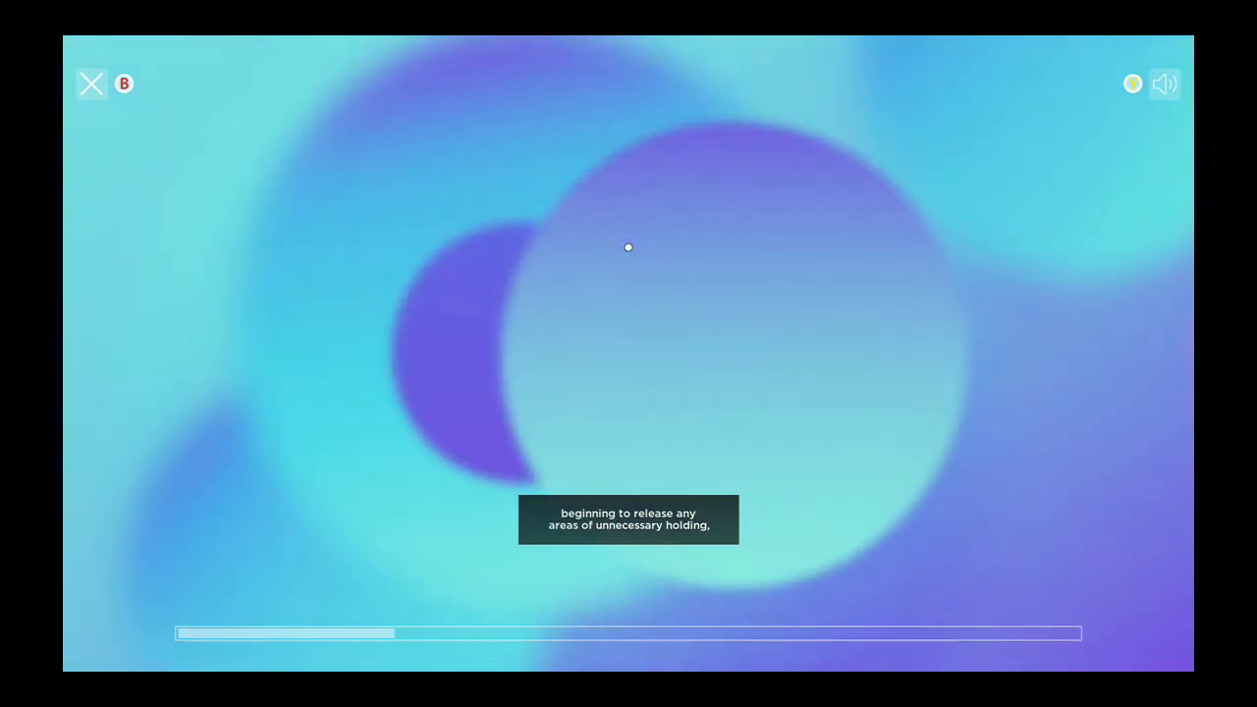
{"action": "left_click", "coordinate": [1165, 83]}
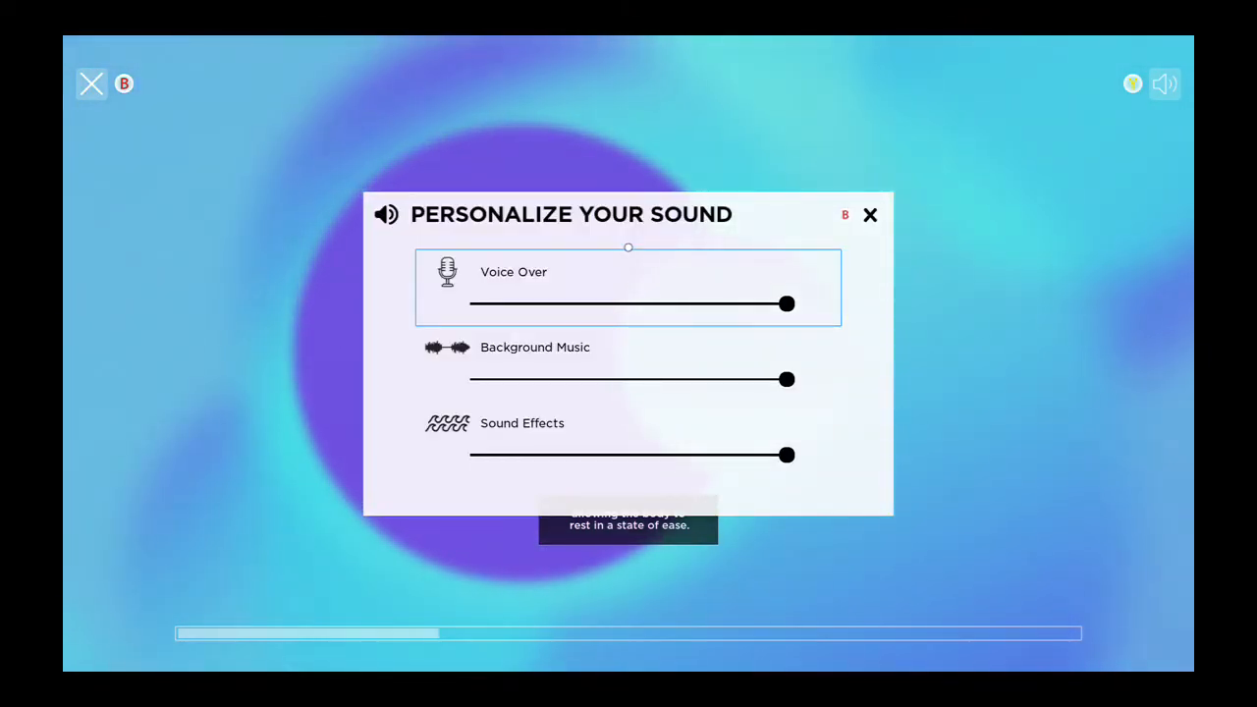
{"action": "left_click", "coordinate": [868, 214]}
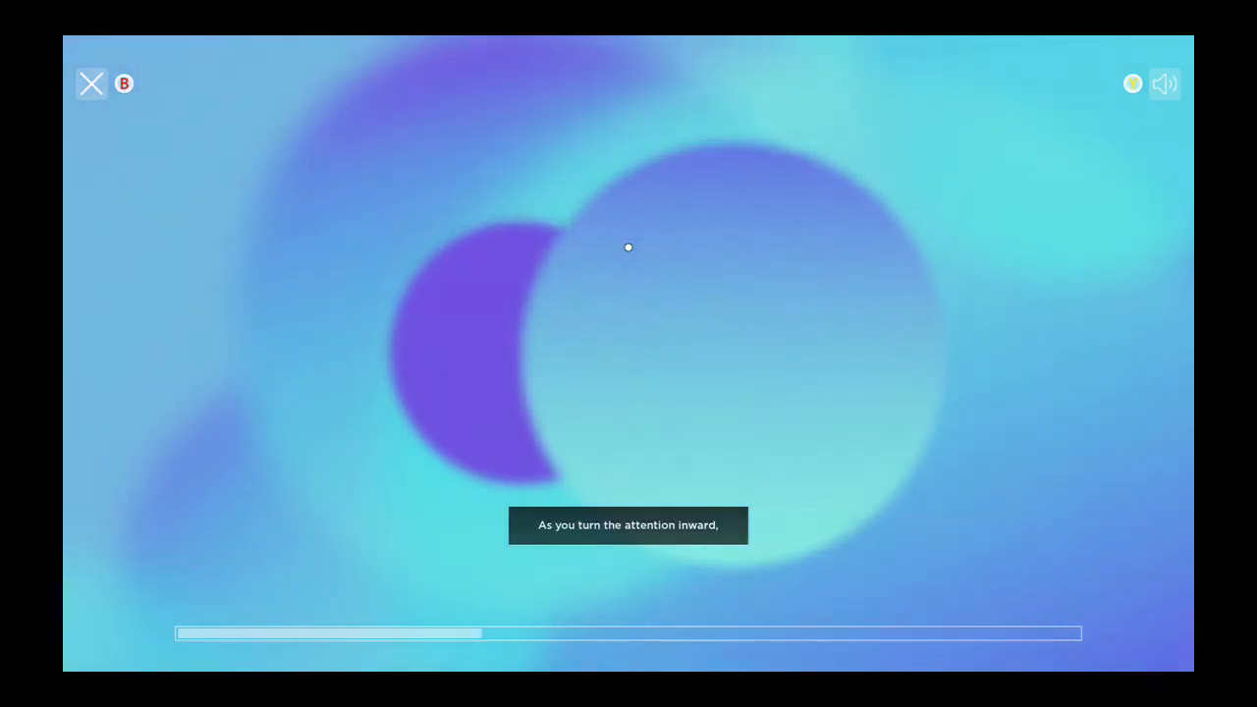